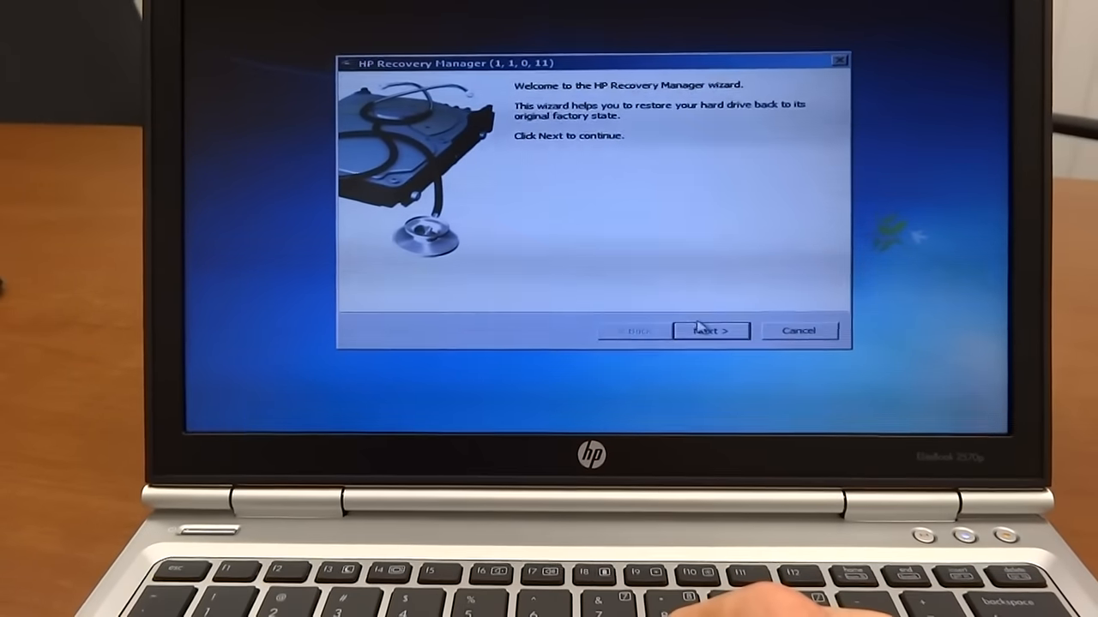
Advance from the welcome screen to the data-loss warning about restoring factory state.
click(710, 331)
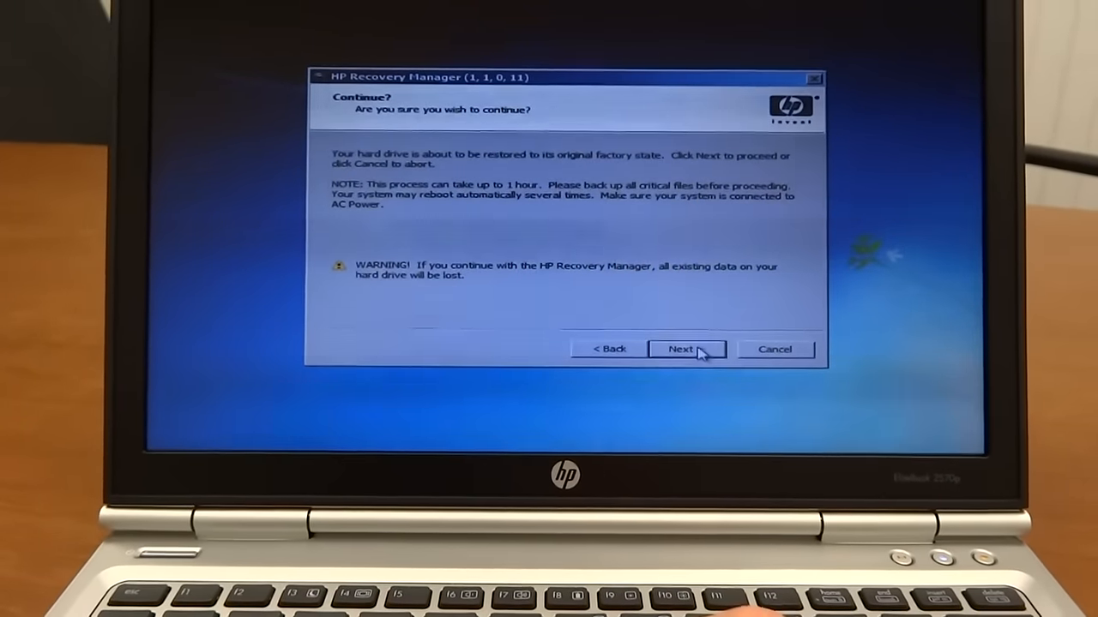
Accept the restore warning, certify understanding of all warnings, and start formatting the hard drive.
click(679, 350)
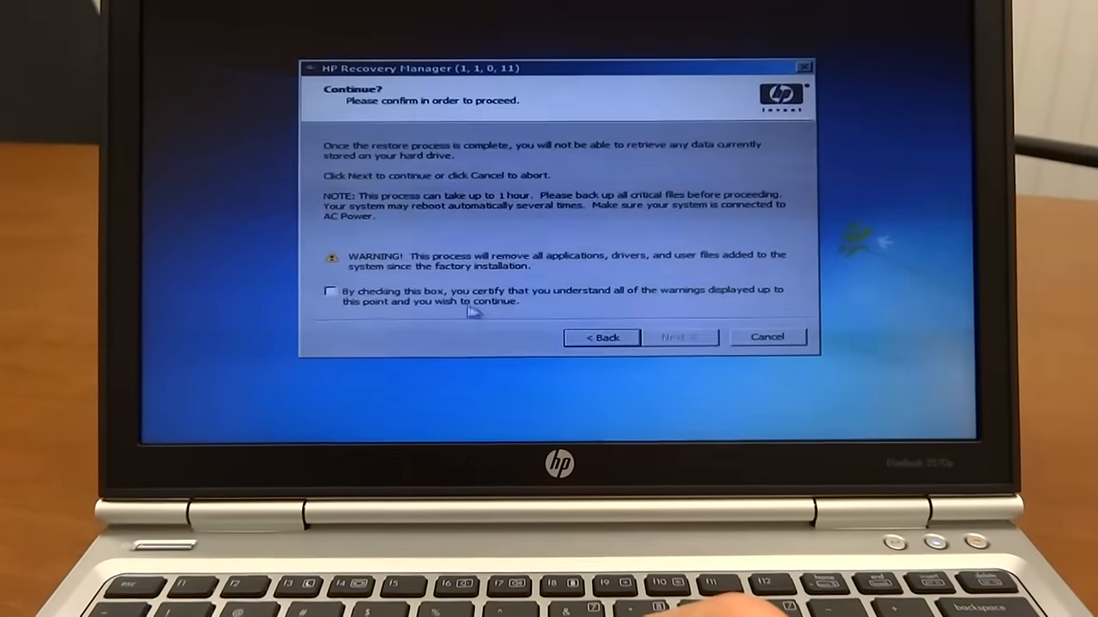
click(330, 291)
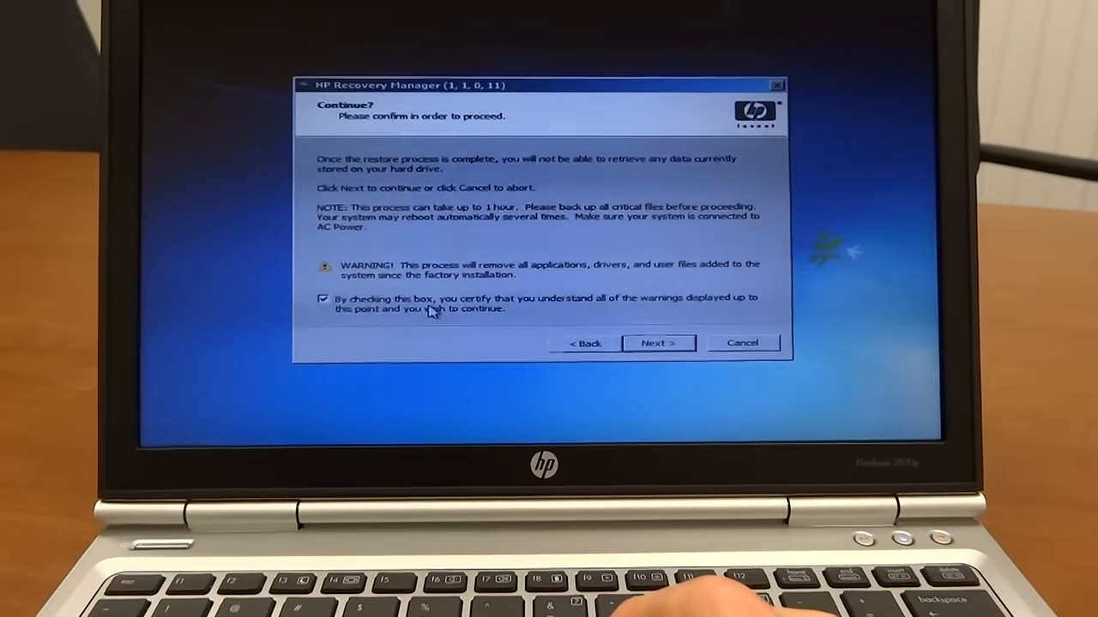
click(320, 298)
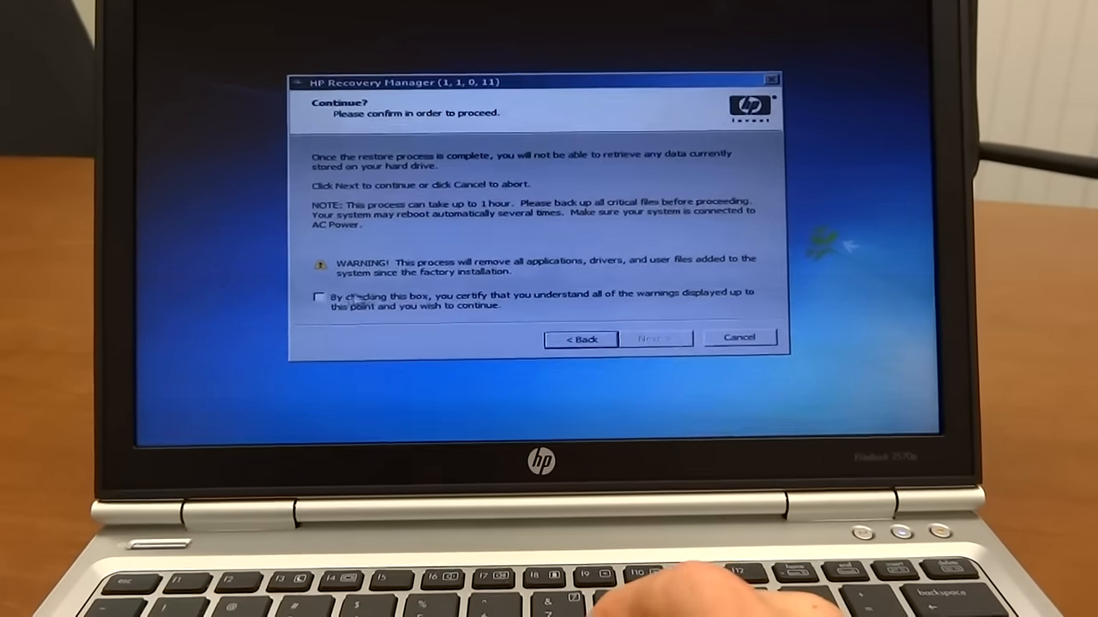
click(319, 295)
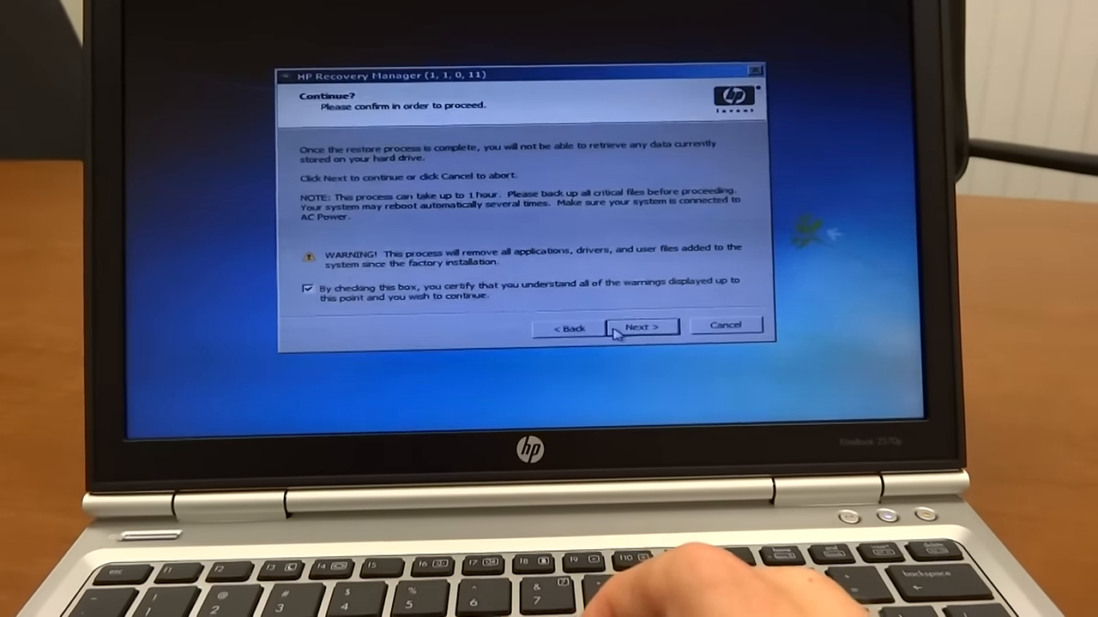
click(642, 325)
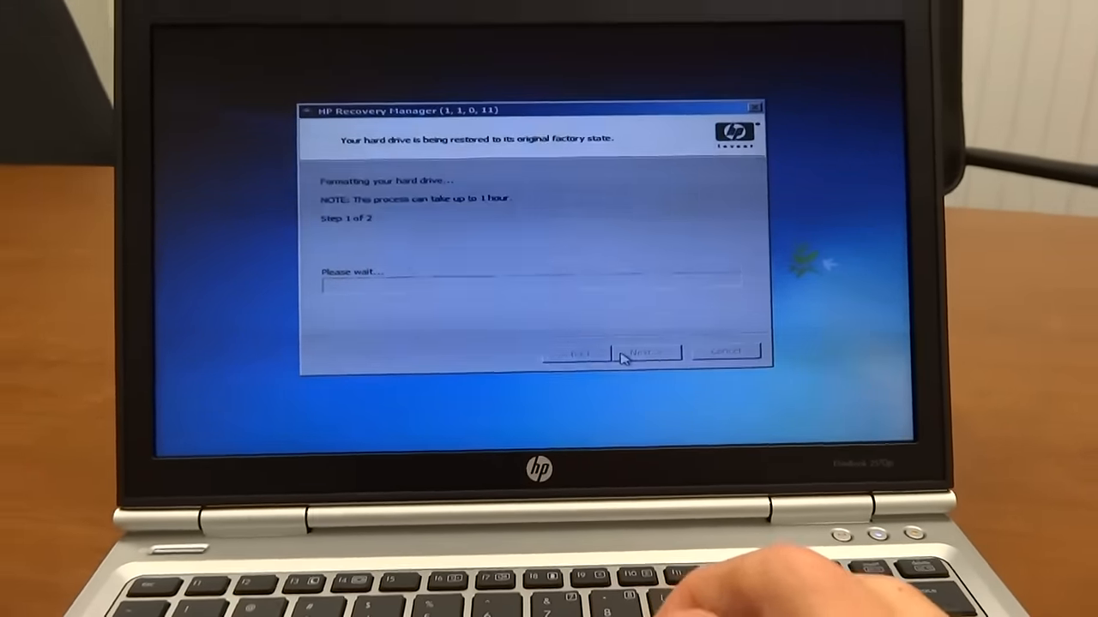